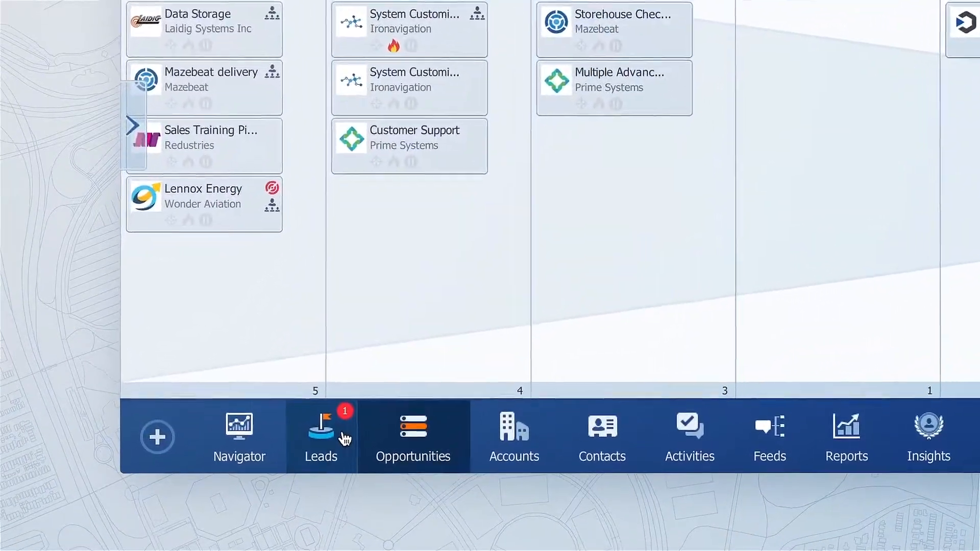
# Start qualifying the Multiple Pipelines lead for Ford Motor from the Leads list
pyautogui.click(321, 435)
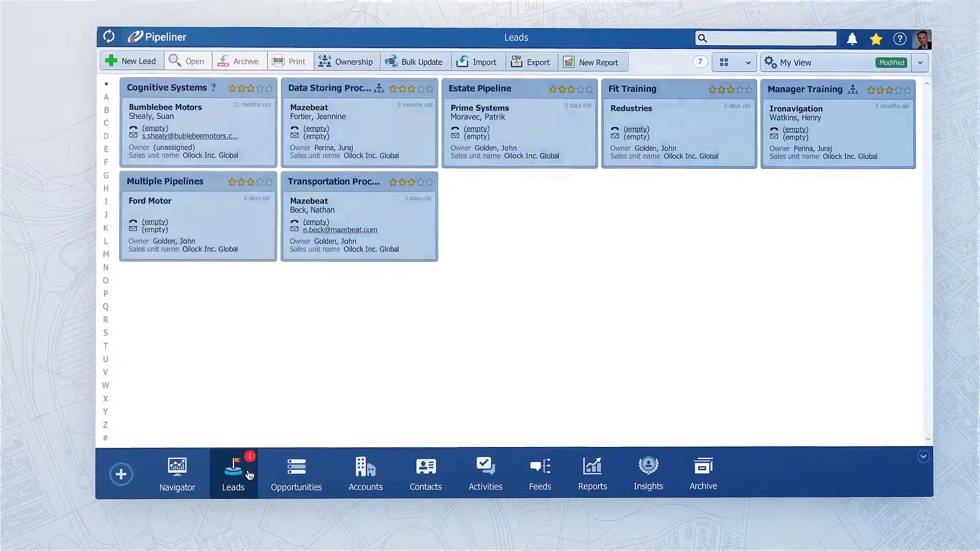
pyautogui.click(296, 475)
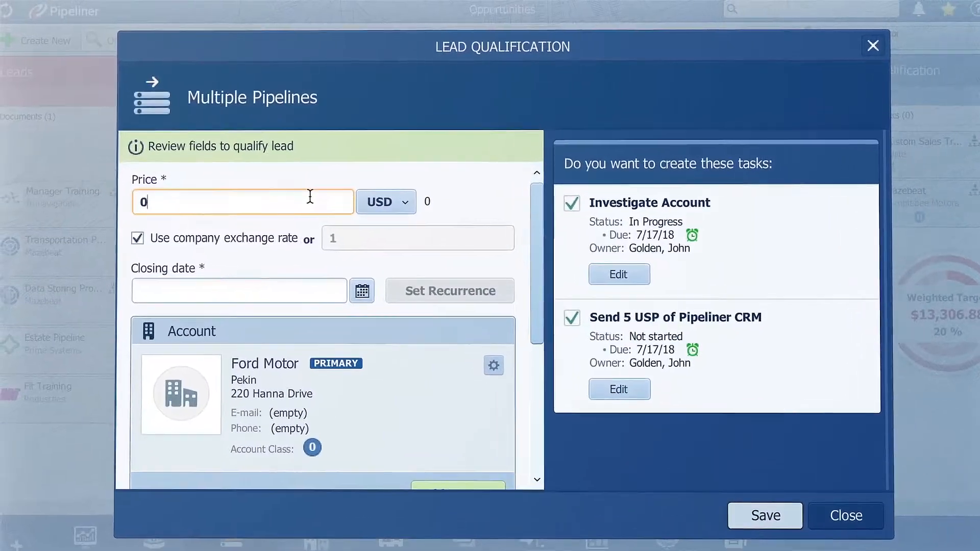
# Qualify the lead as an opportunity priced at 1200 with a July 31 closing date and save
pyautogui.write('1200')
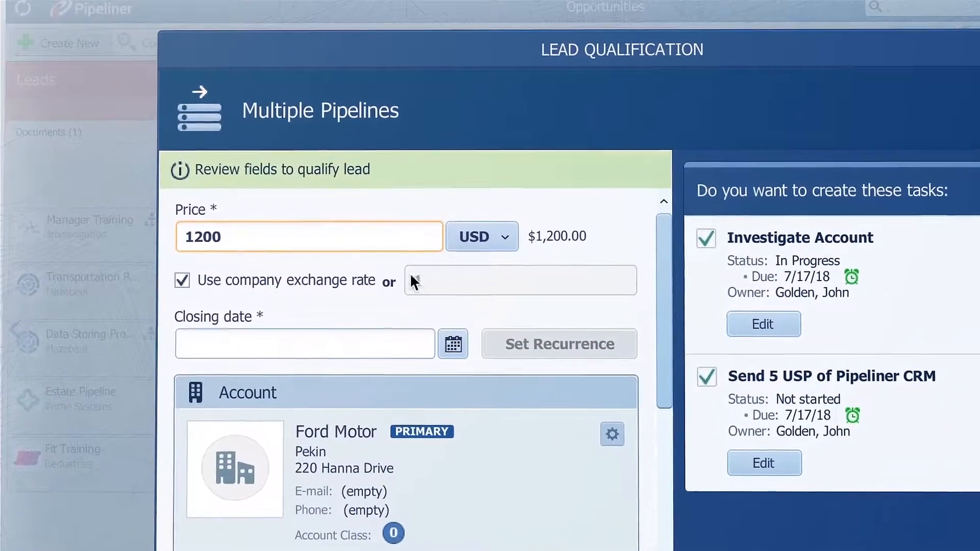
pyautogui.click(453, 343)
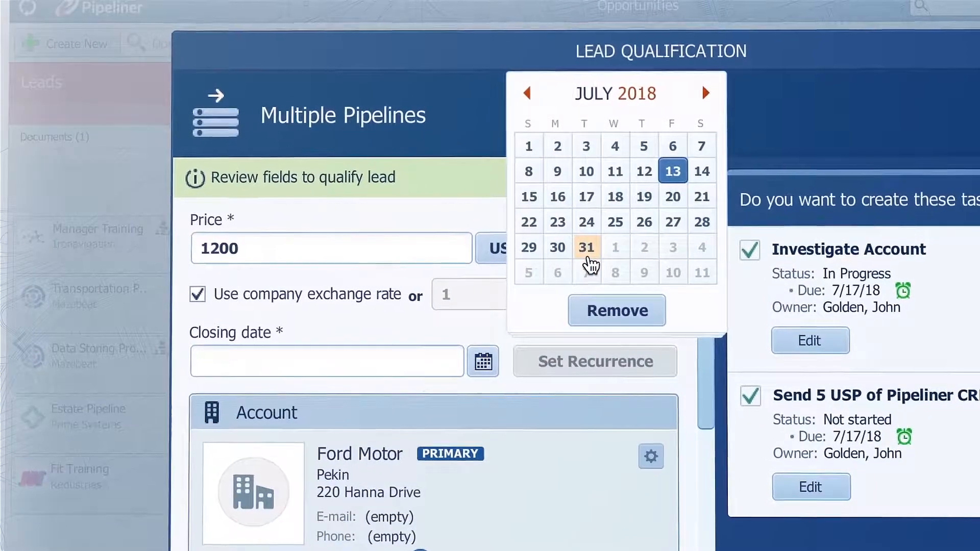
pyautogui.click(587, 247)
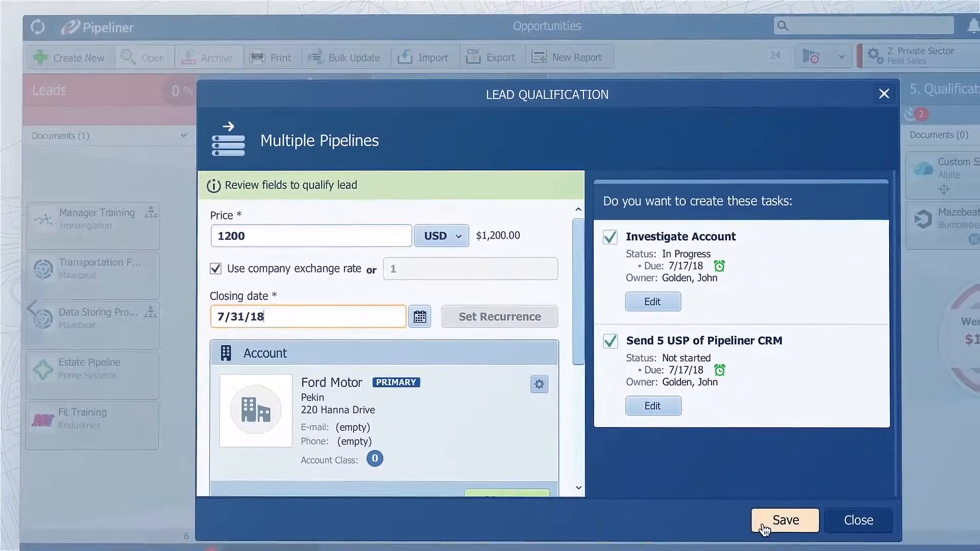
pyautogui.click(785, 520)
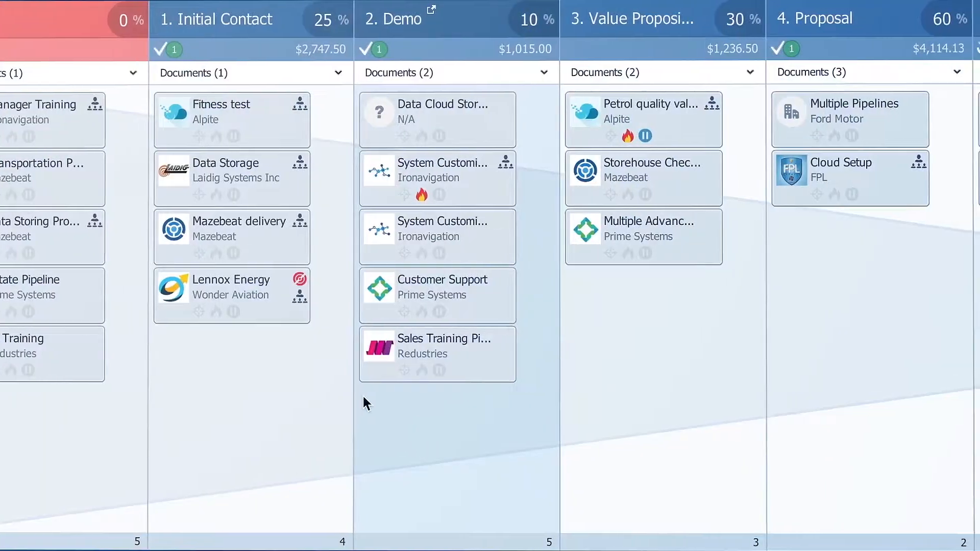
# Advance the Lennox Energy opportunity to the Demo step and review its activities
pyautogui.doubleClick(231, 295)
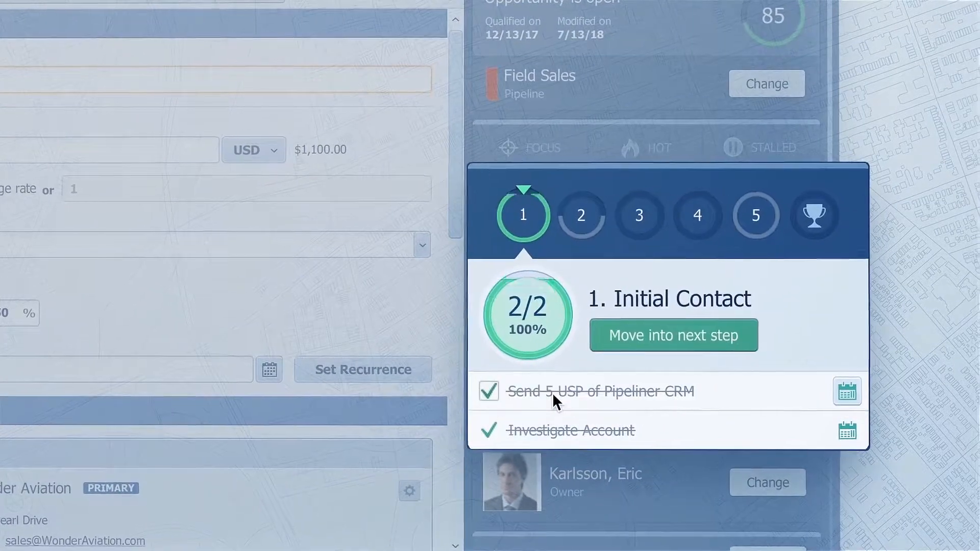
pyautogui.click(674, 335)
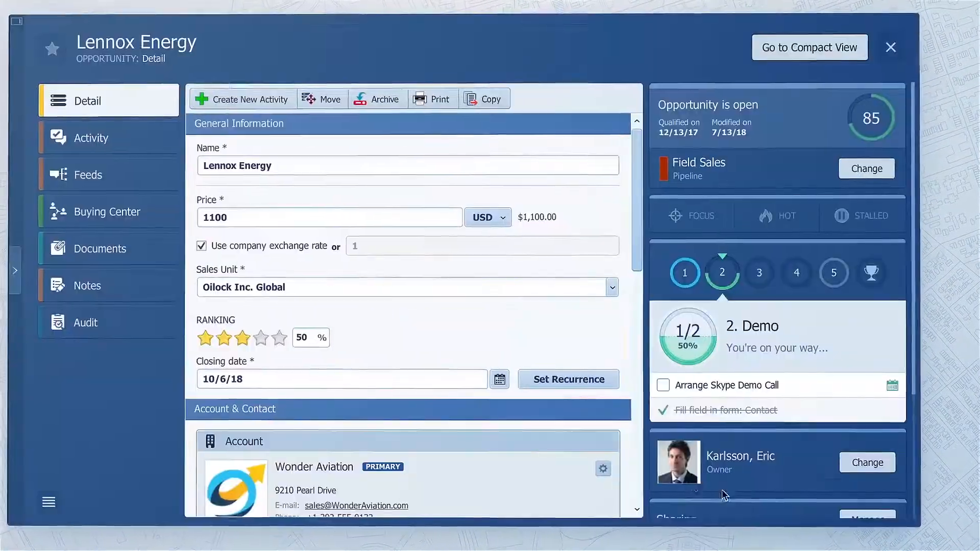
pyautogui.click(91, 137)
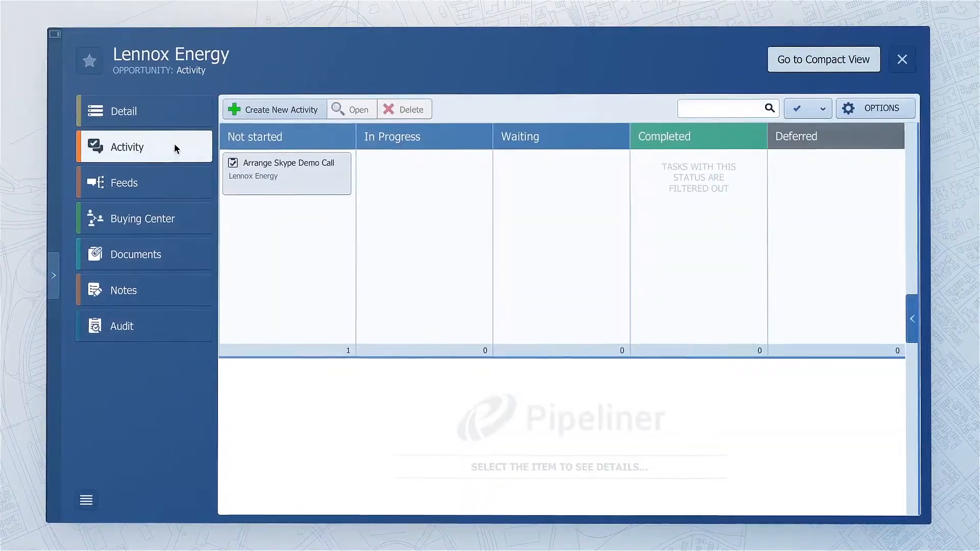
pyautogui.moveTo(286, 172); pyautogui.dragTo(591, 231)
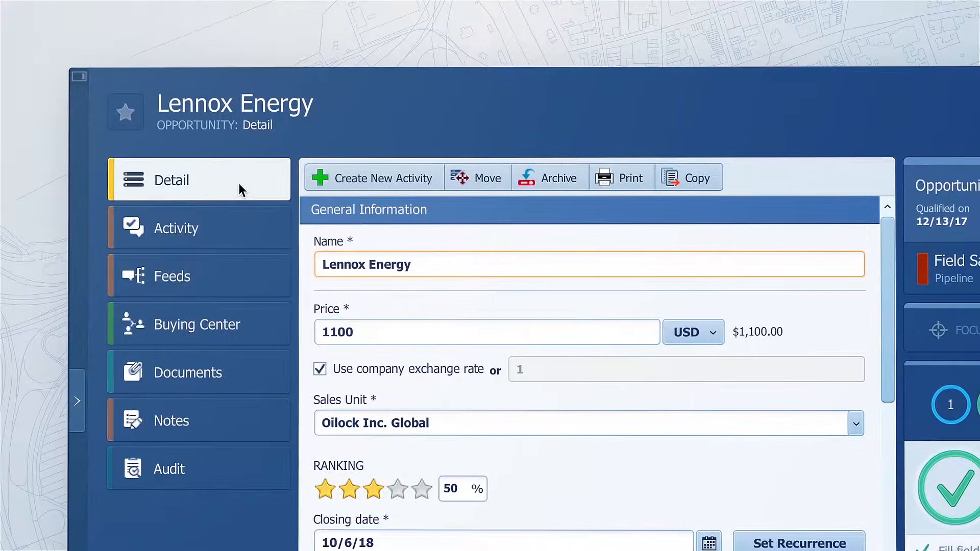
pyautogui.click(172, 276)
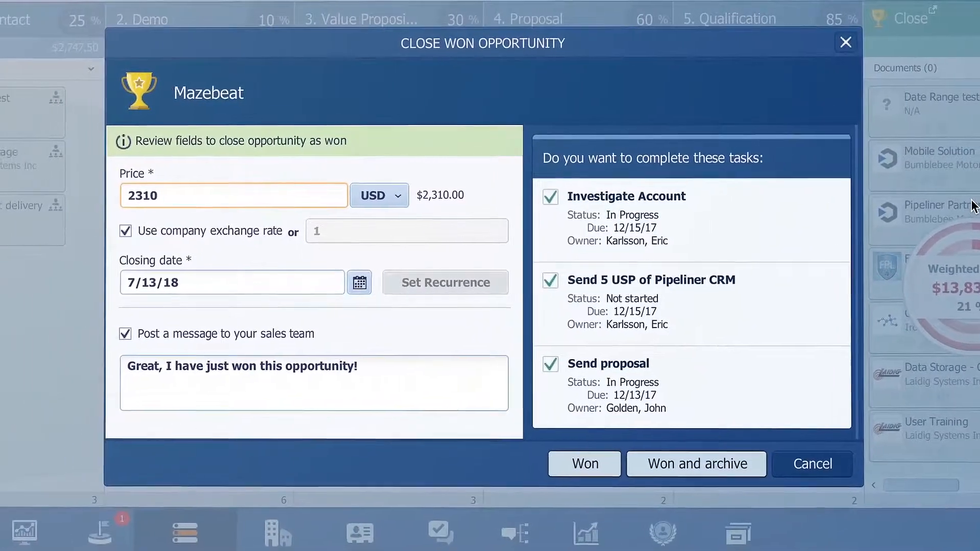
# Close the Mazebeat opportunity as Won and move it into the Customer Success pipeline
pyautogui.click(583, 463)
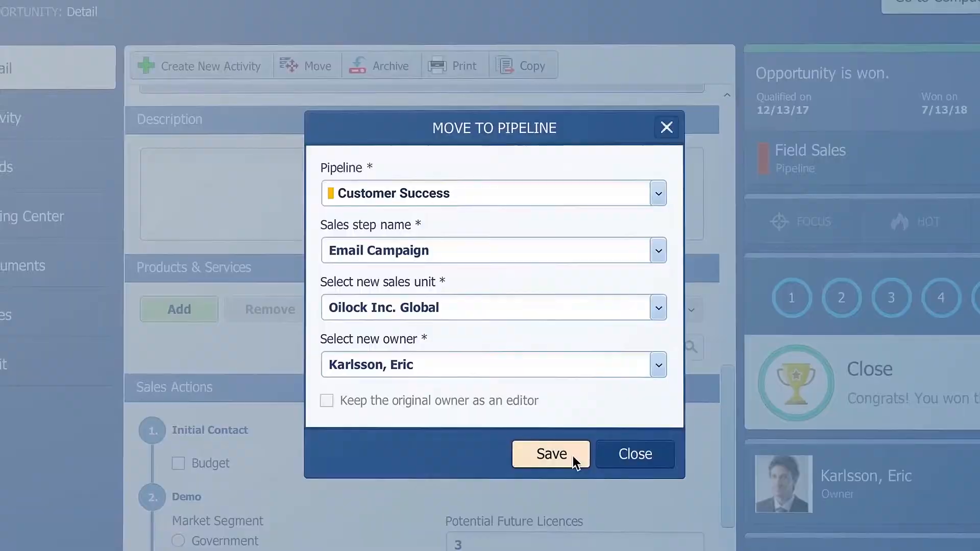
pyautogui.click(550, 453)
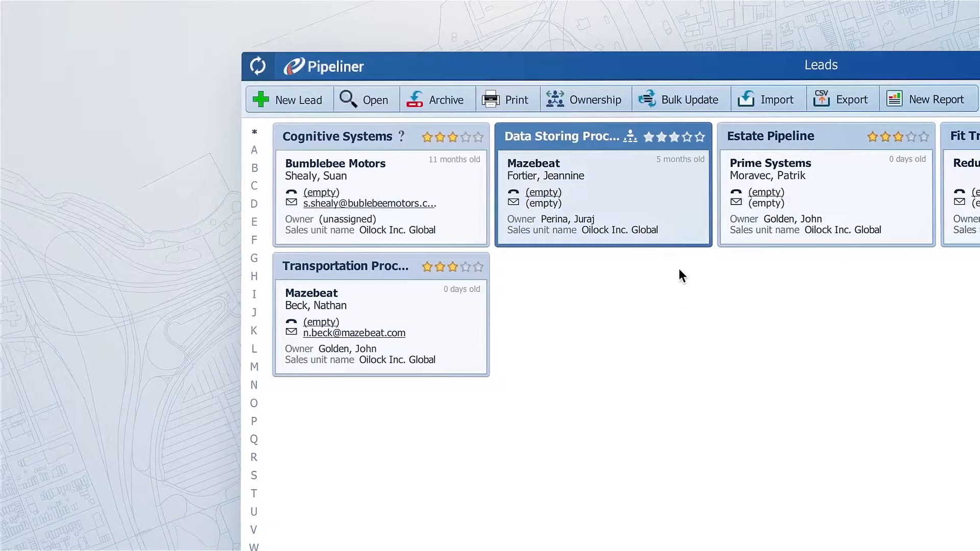
# Assign the Mazebeat data storing and Estate Pipeline leads to new owners
pyautogui.click(576, 99)
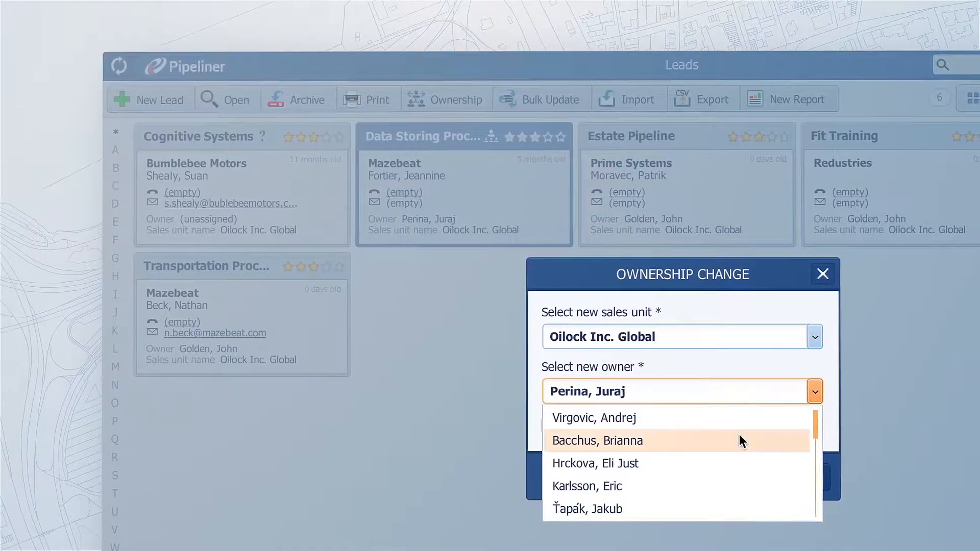
pyautogui.click(596, 441)
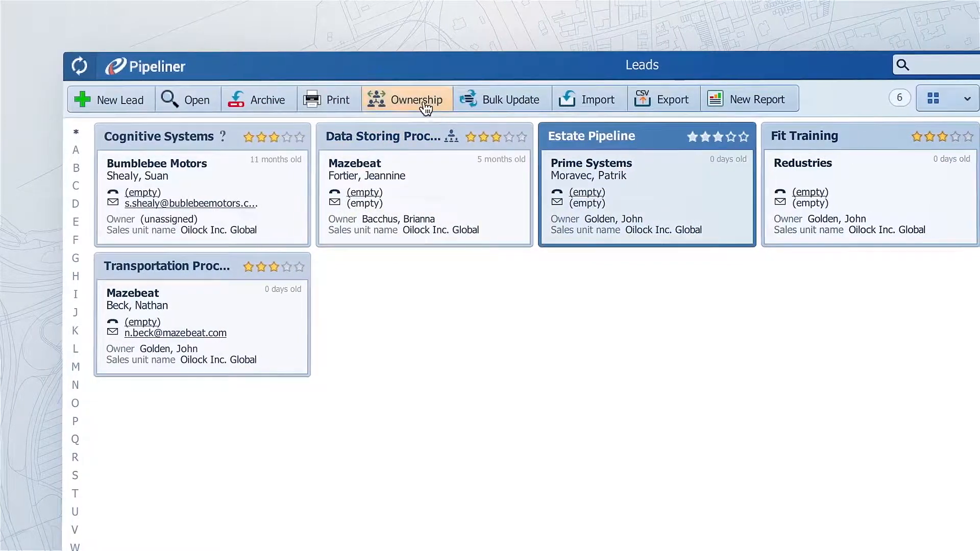
pyautogui.click(417, 99)
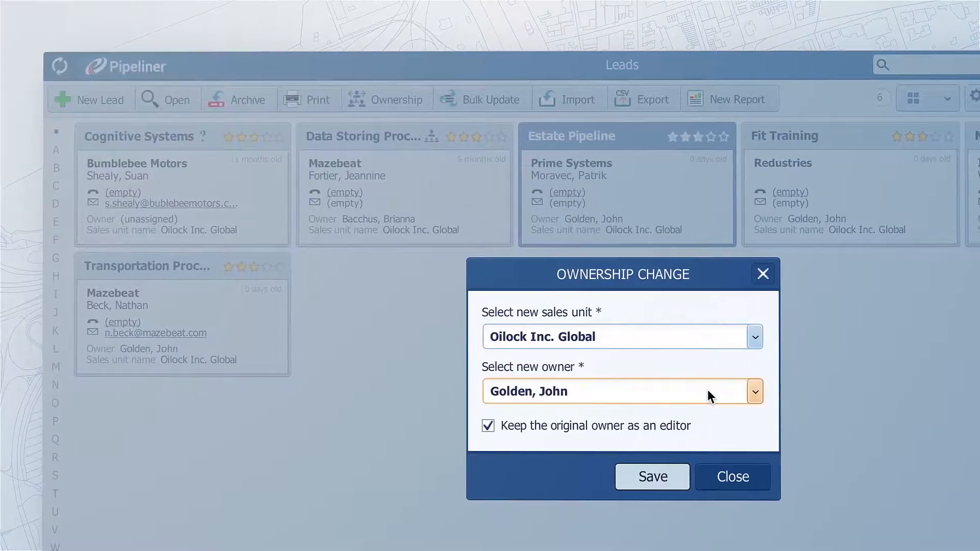
pyautogui.click(651, 477)
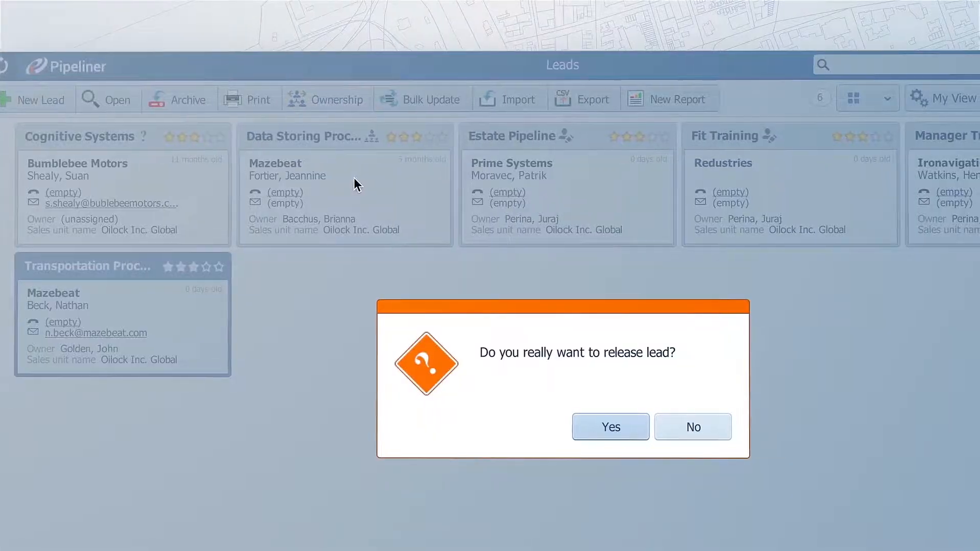
# Release the Mazebeat transportation lead so it becomes unassigned
pyautogui.click(610, 426)
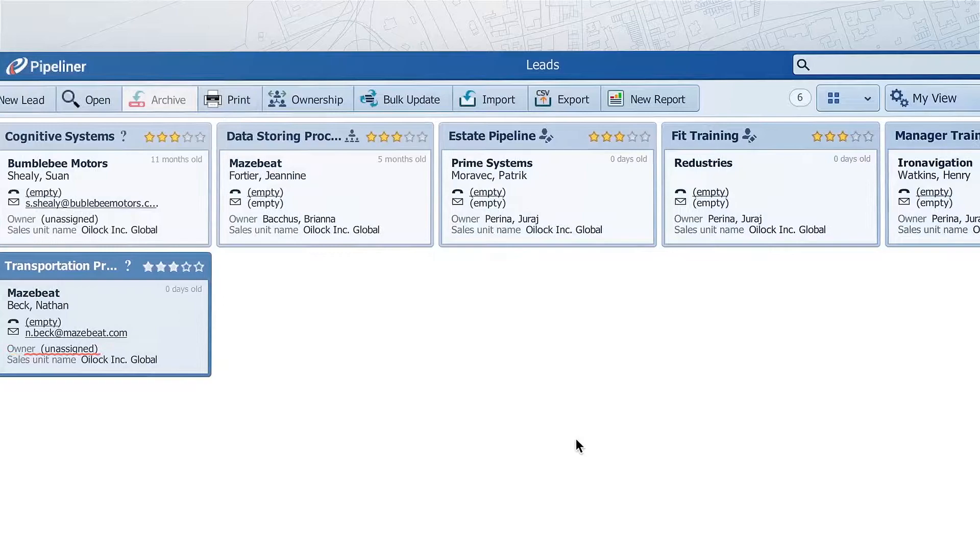
pyautogui.click(768, 82)
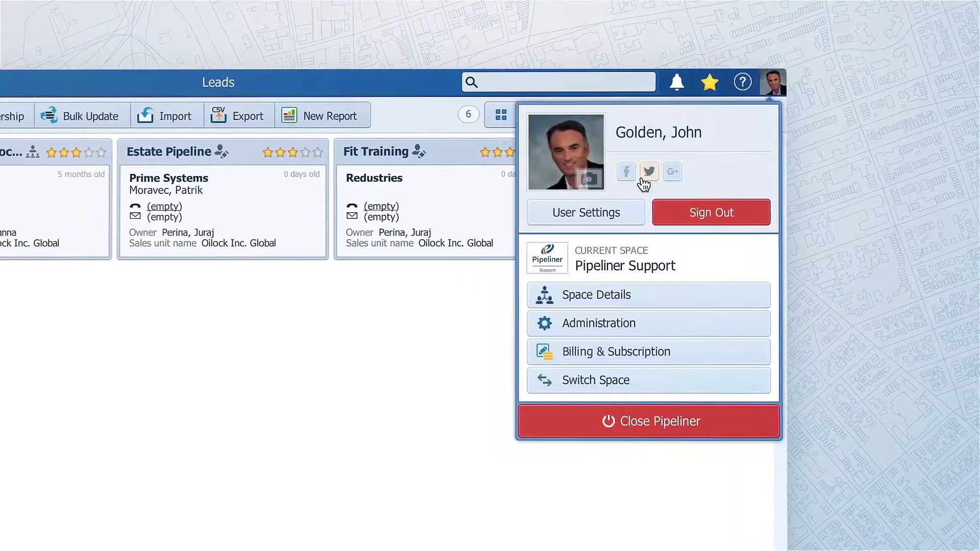
# Enable the Ownership and sales team update notification in User Settings
pyautogui.click(586, 213)
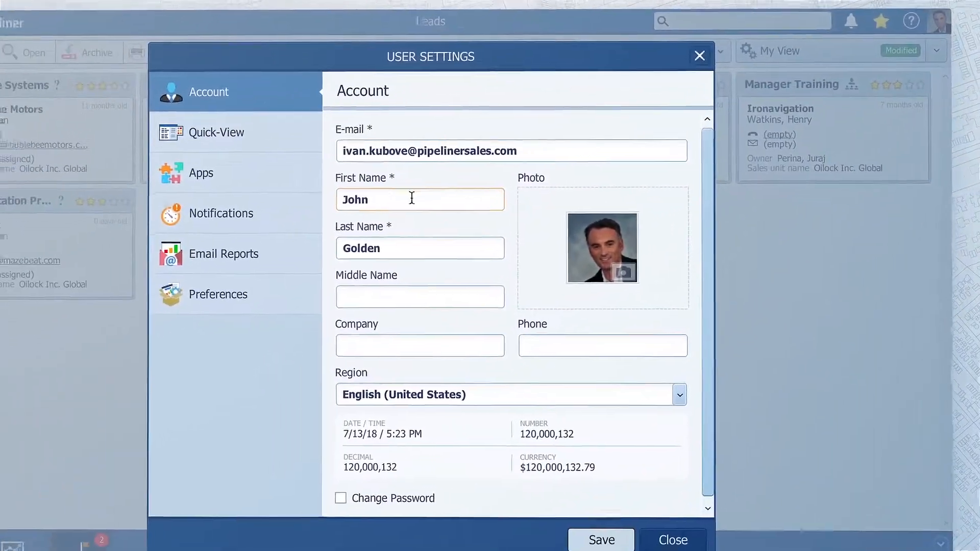
pyautogui.click(220, 213)
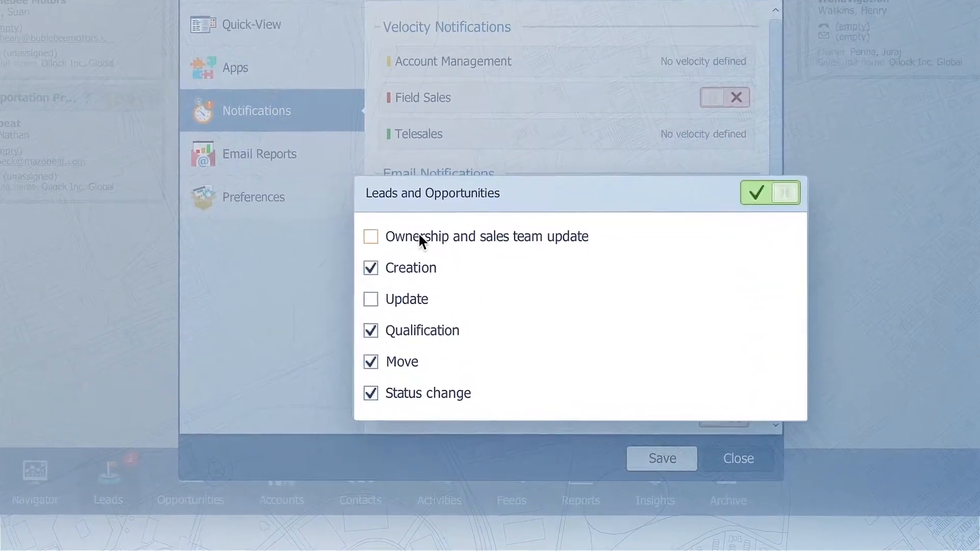
pyautogui.click(370, 267)
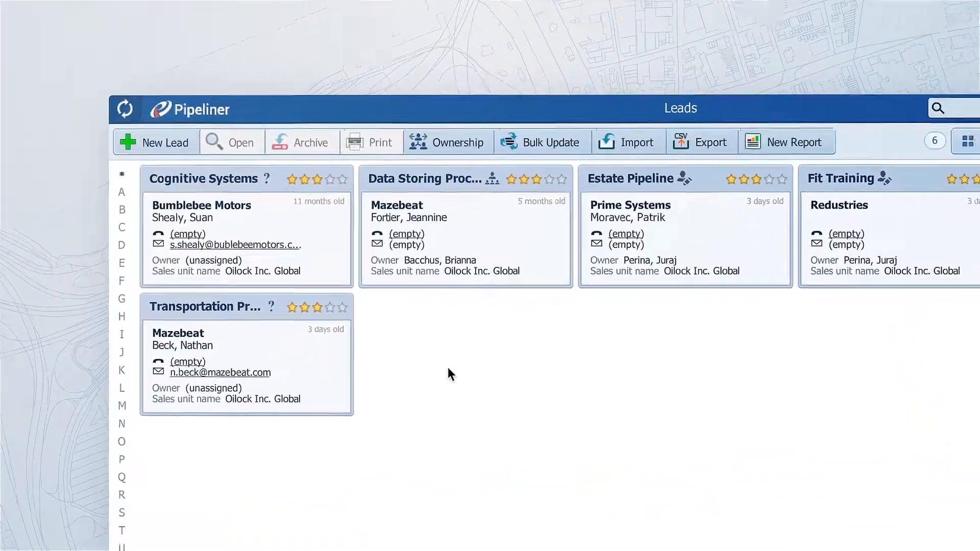
# Show the Archive of lost leads and opportunities with won versus lost totals
pyautogui.click(165, 141)
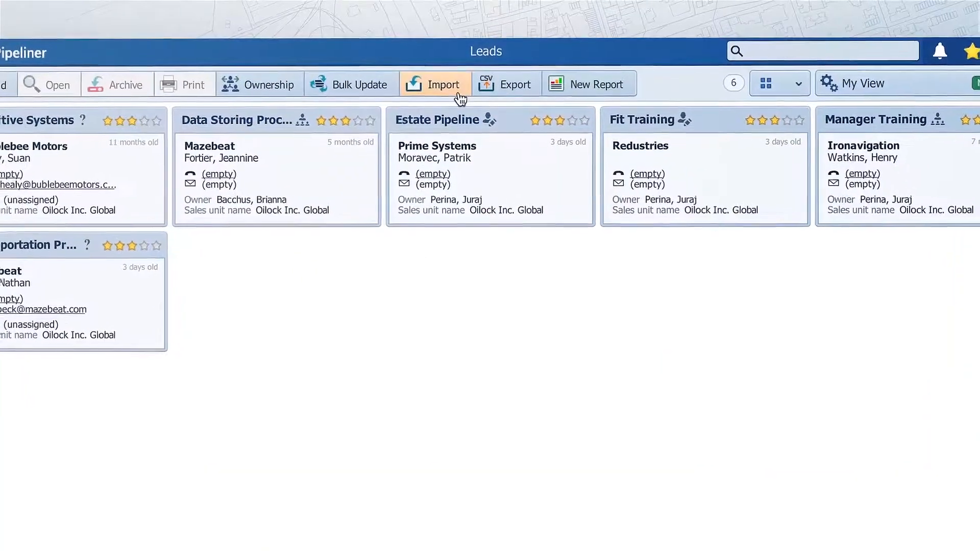
pyautogui.click(443, 84)
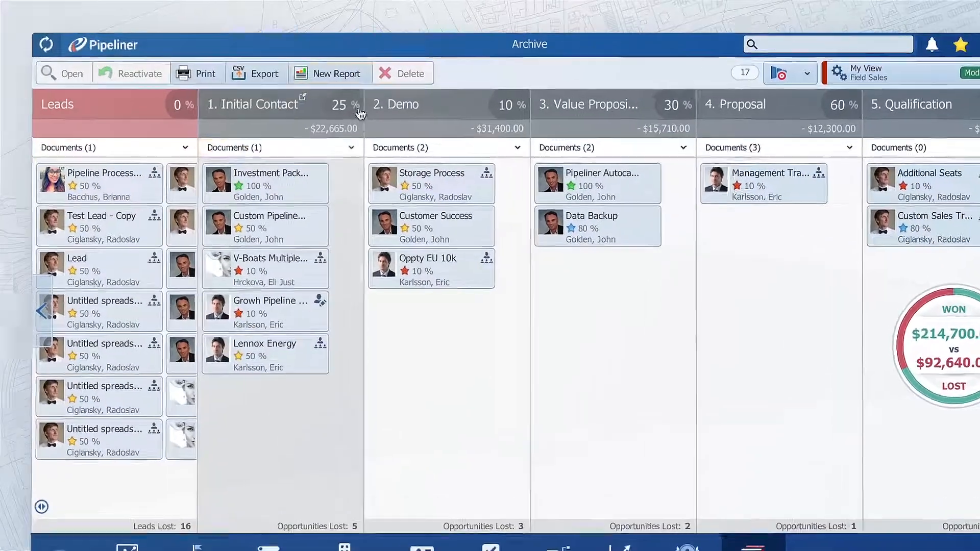
# Create and save a new report named 'Leads Drop off' from the archived leads
pyautogui.click(337, 73)
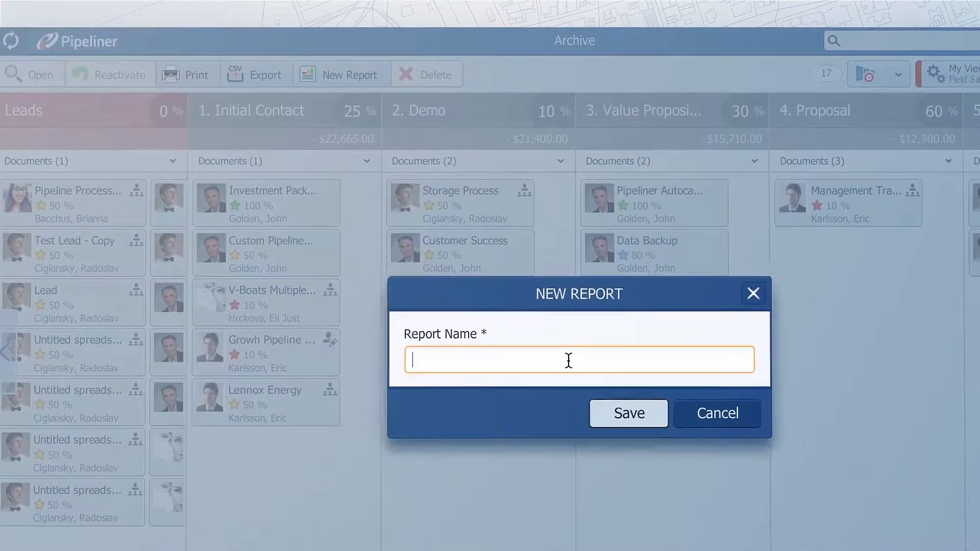
pyautogui.write('Leads Drop off')
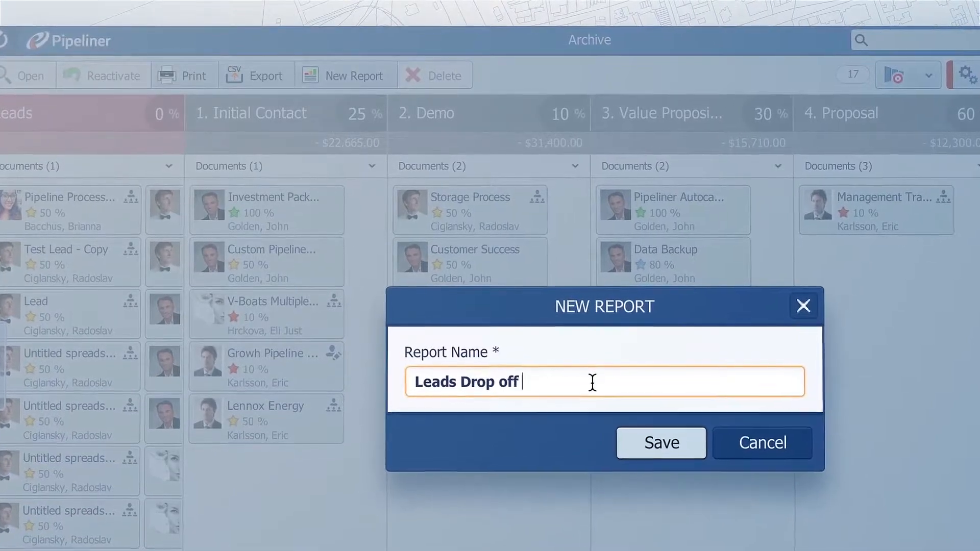
pyautogui.click(661, 442)
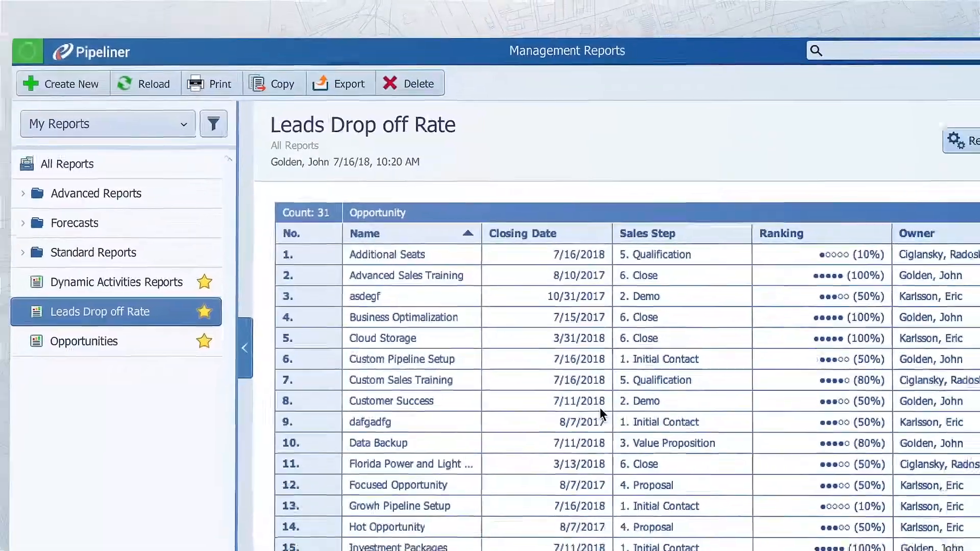